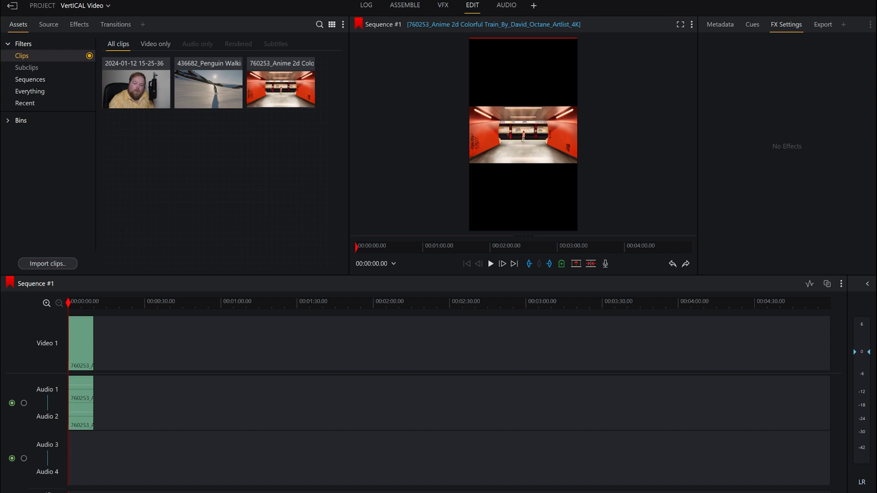
mouse_move(269, 248)
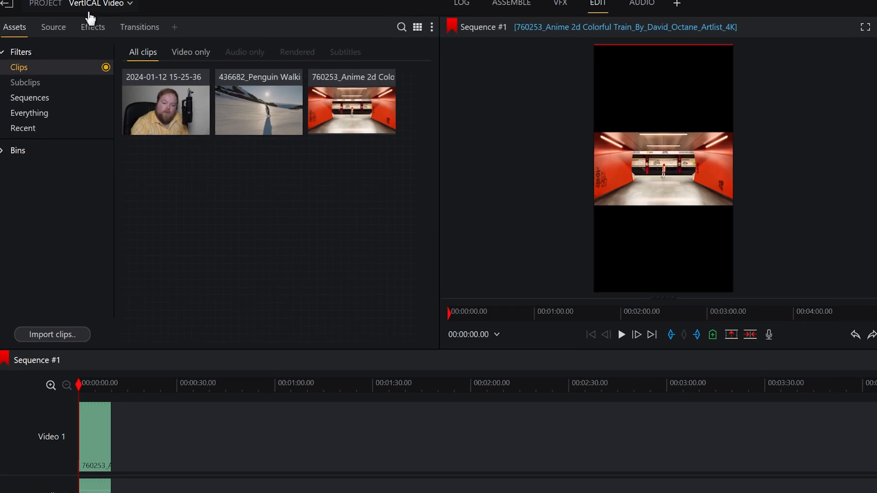
- Show the project's Video output settings for narrow and wide footage display
left_click(110, 4)
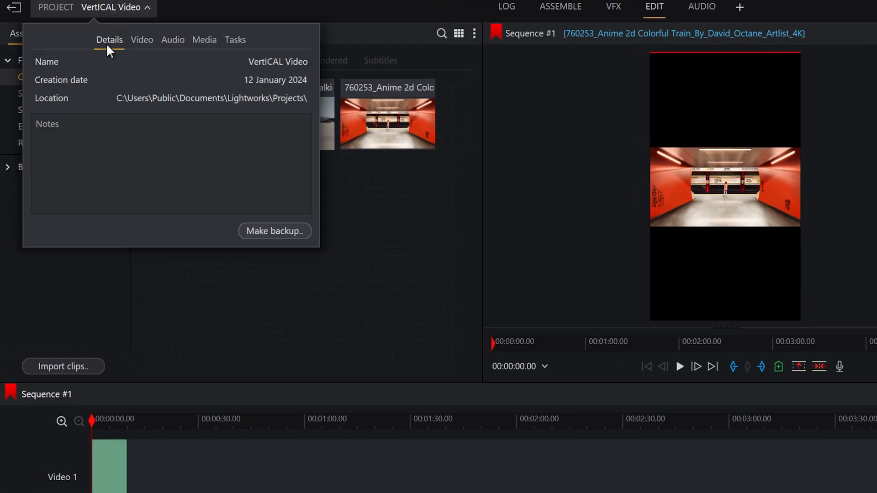
mouse_move(141, 40)
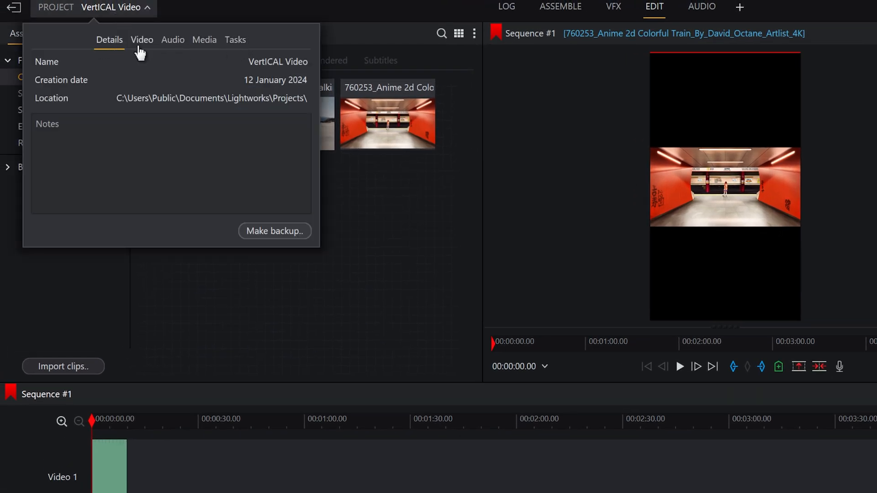
left_click(142, 40)
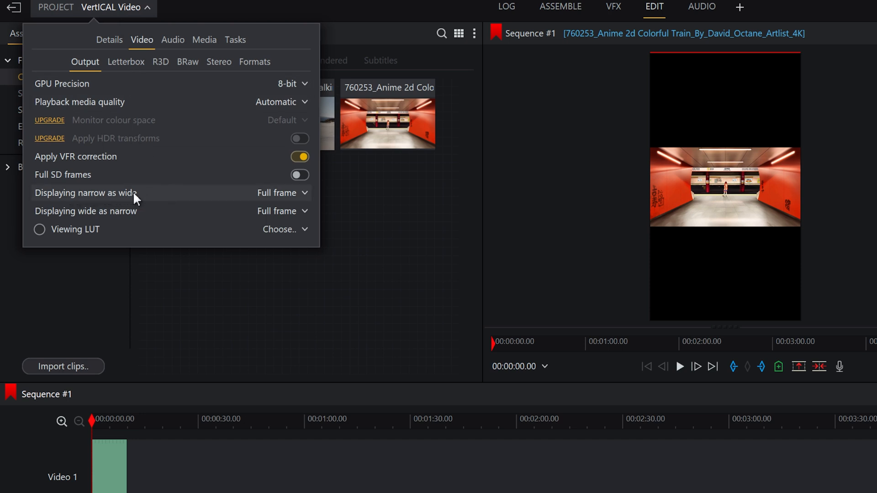
mouse_move(222, 217)
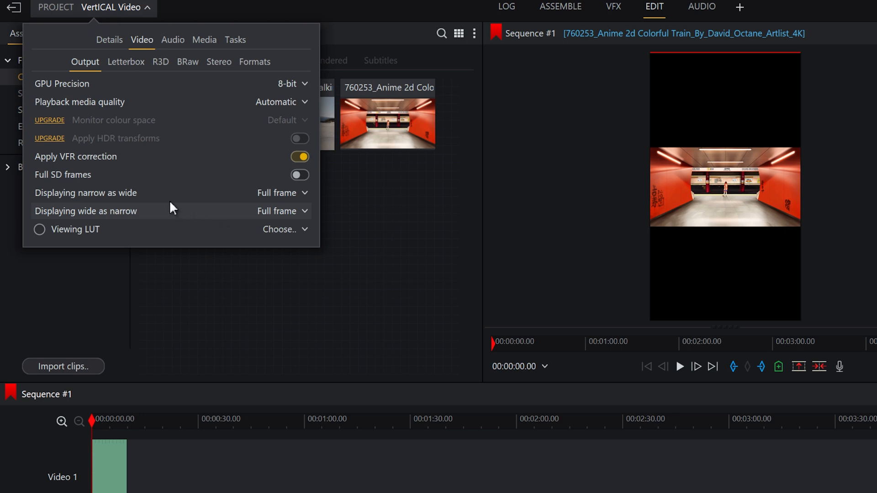
mouse_move(219, 210)
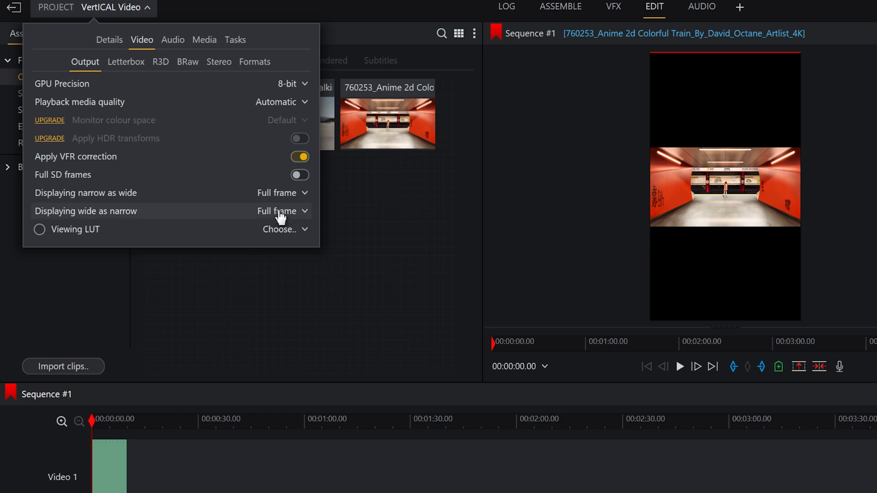
- Set 'Displaying wide as narrow' to Partial zoom and close the project panel
left_click(282, 211)
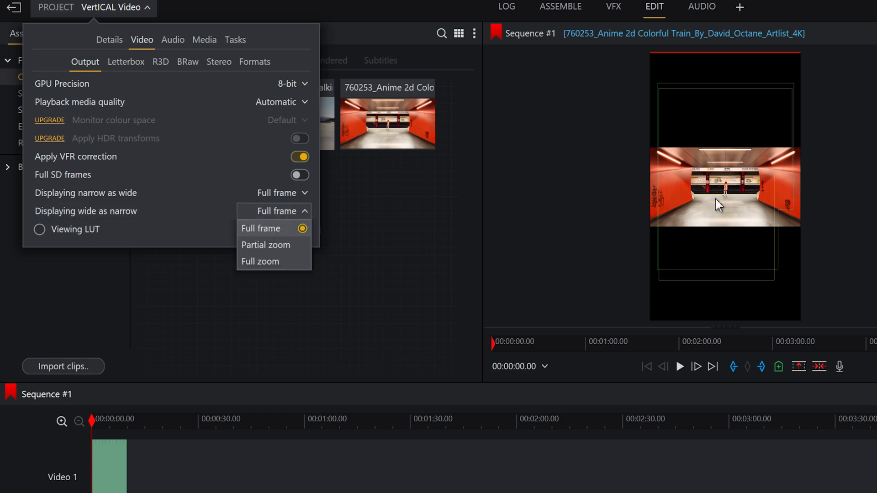
mouse_move(721, 137)
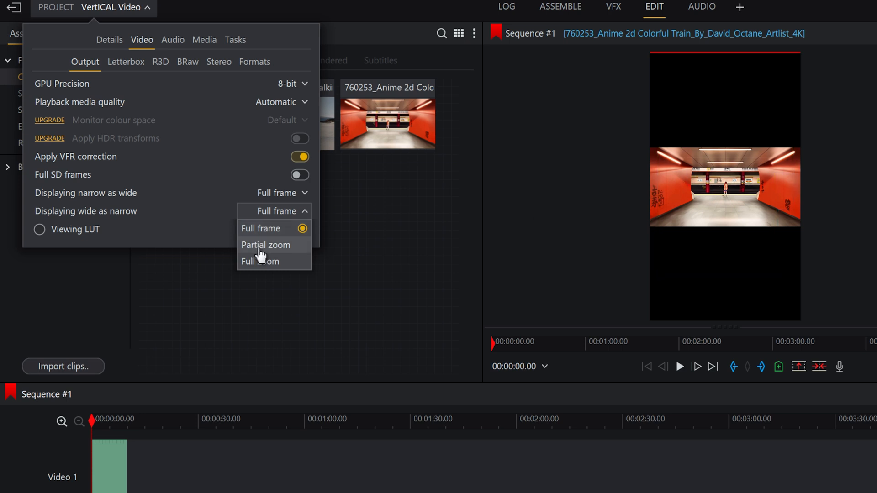
left_click(265, 245)
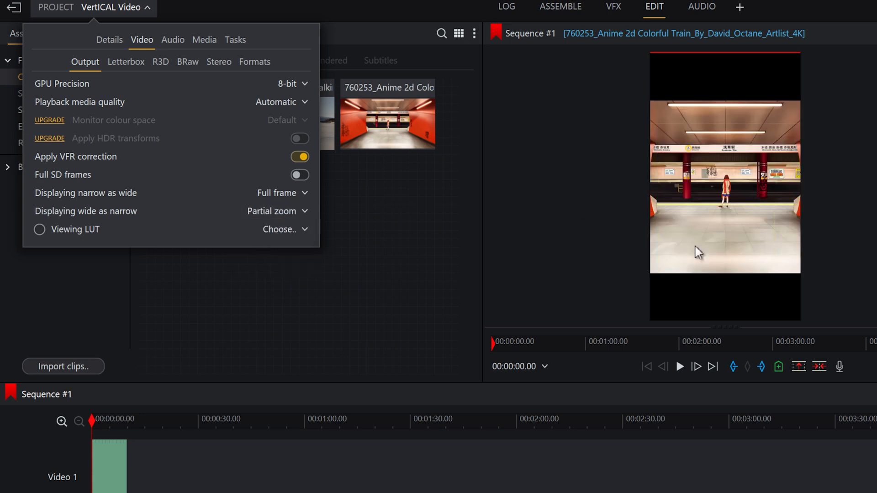
left_click(274, 211)
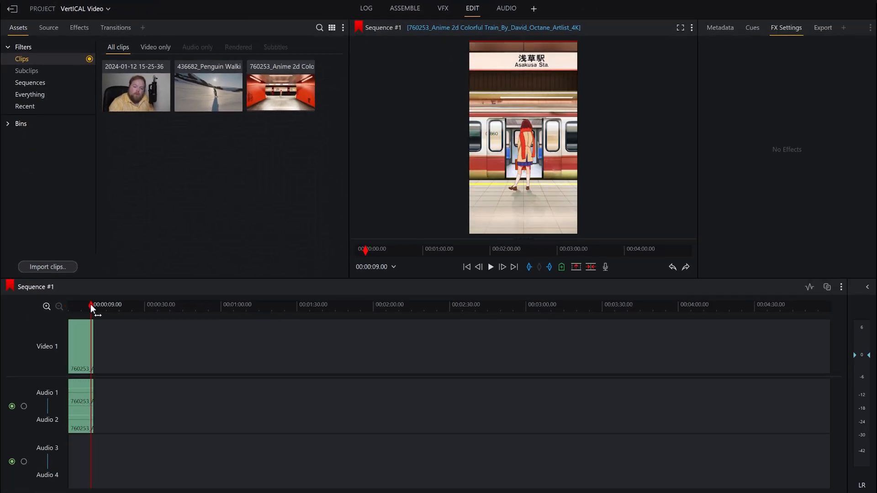
- Place the penguin clip on Video 1 right after the train clip
left_click(466, 267)
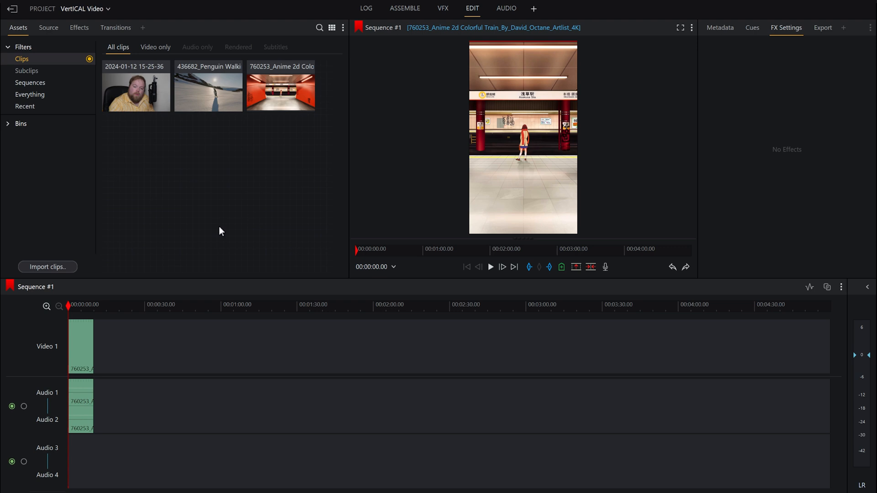
left_click_drag(209, 89, 130, 305)
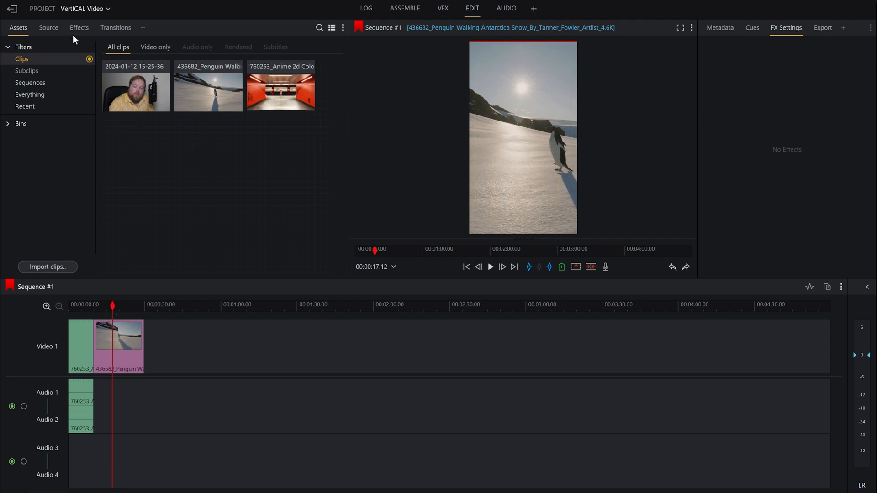
- Apply Transform 3D to the penguin clip and adjust Position X to frame the penguin
left_click(79, 28)
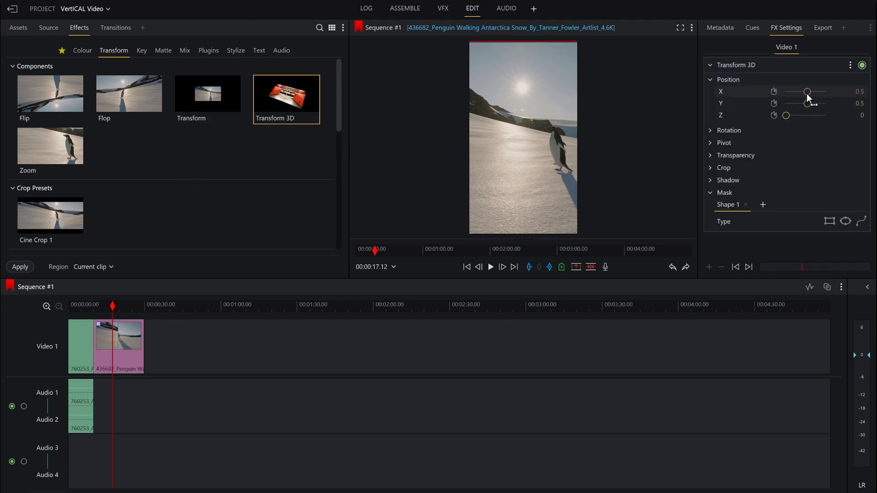
left_click_drag(807, 91, 805, 92)
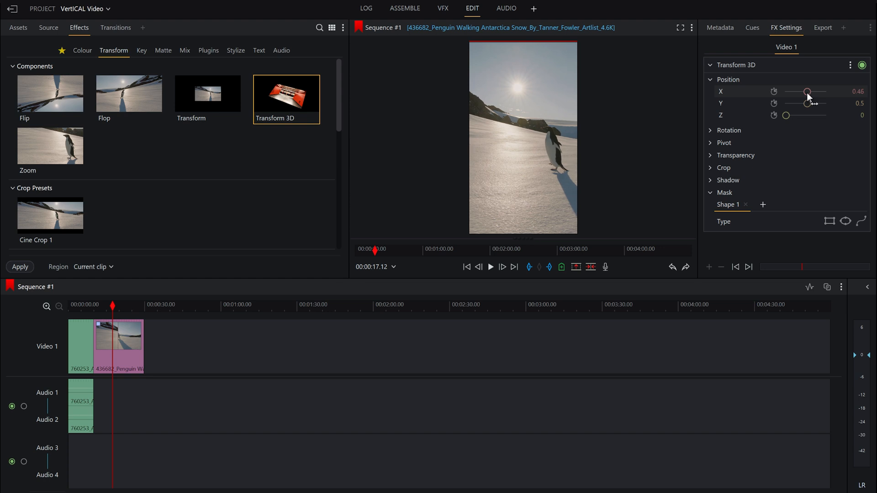
left_click_drag(806, 91, 804, 92)
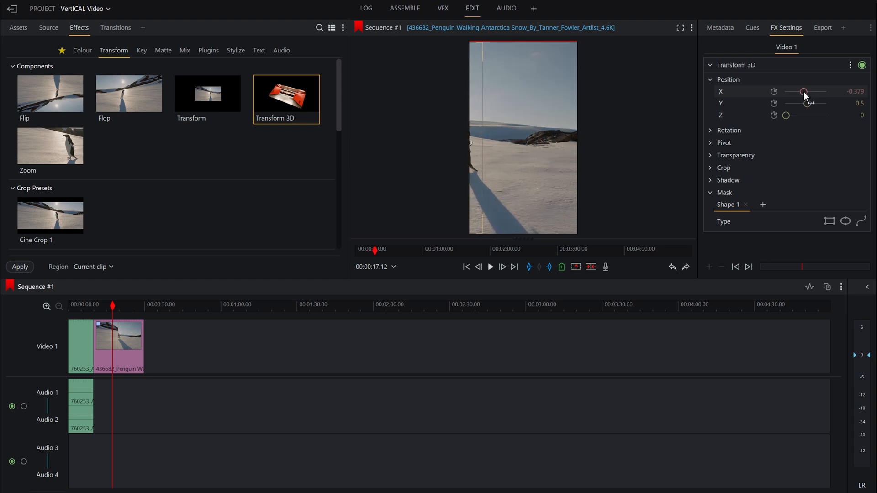
left_click_drag(804, 91, 819, 91)
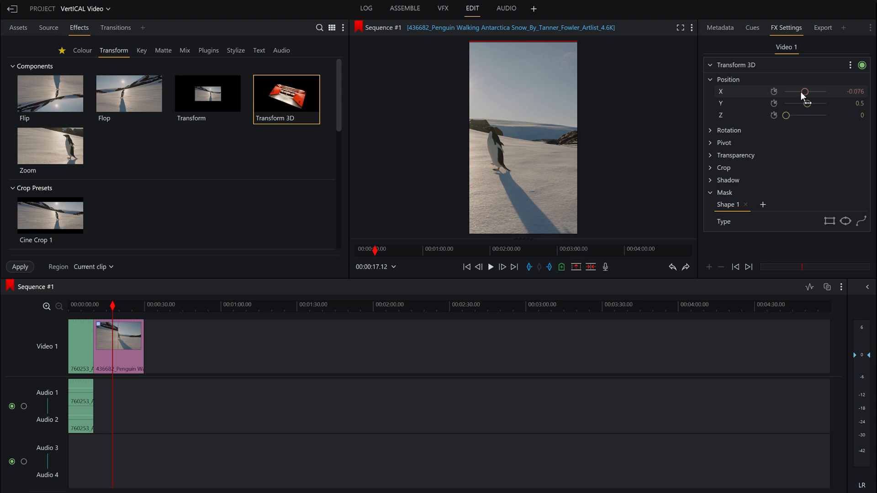
left_click_drag(805, 92, 802, 92)
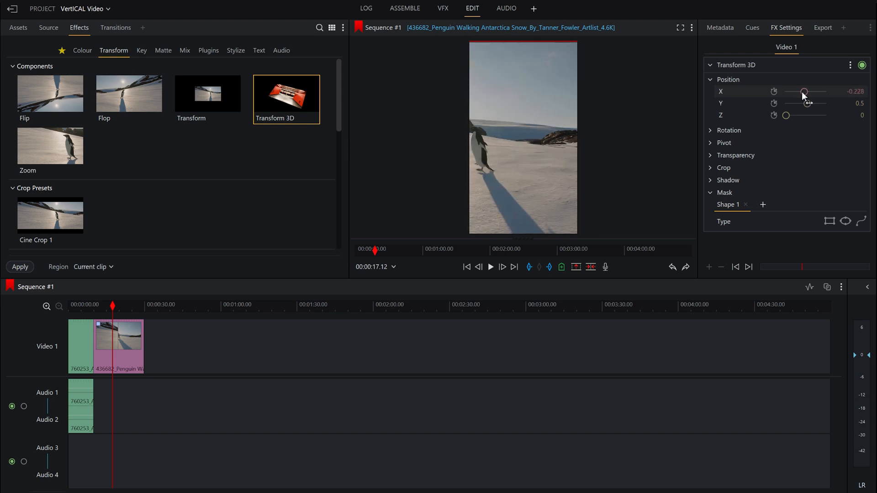
left_click_drag(805, 91, 809, 92)
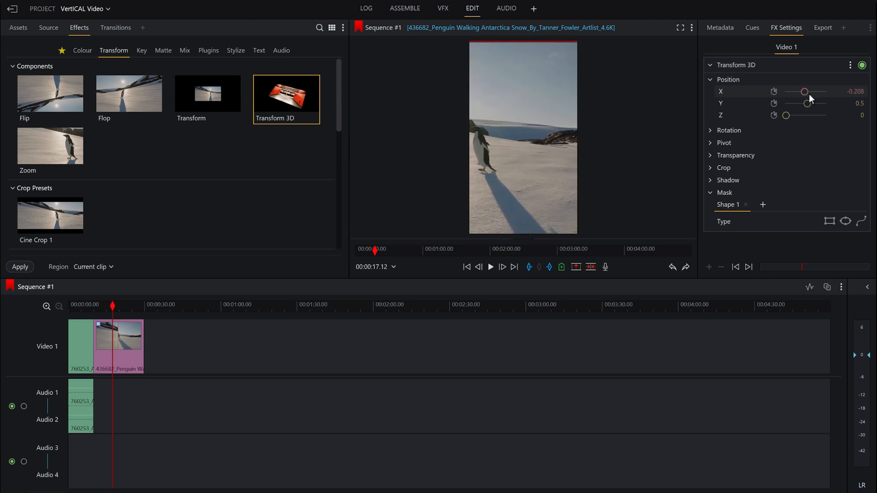
left_click_drag(805, 91, 803, 92)
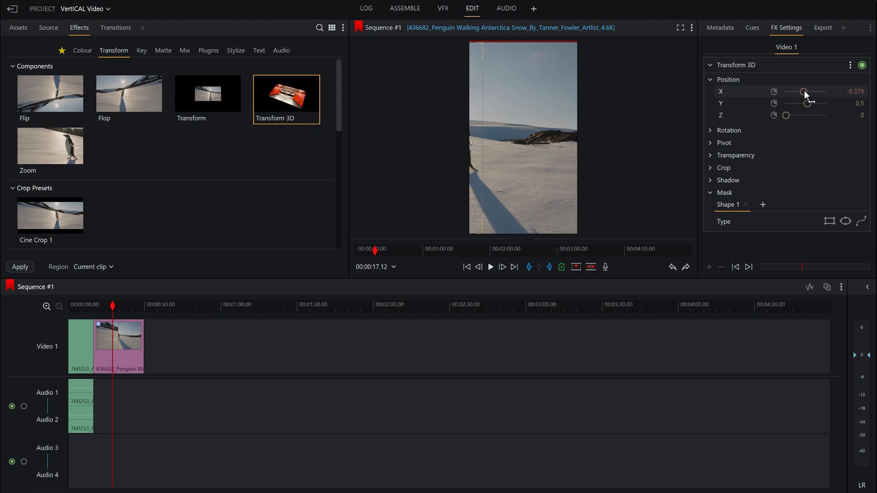
left_click_drag(804, 92, 808, 92)
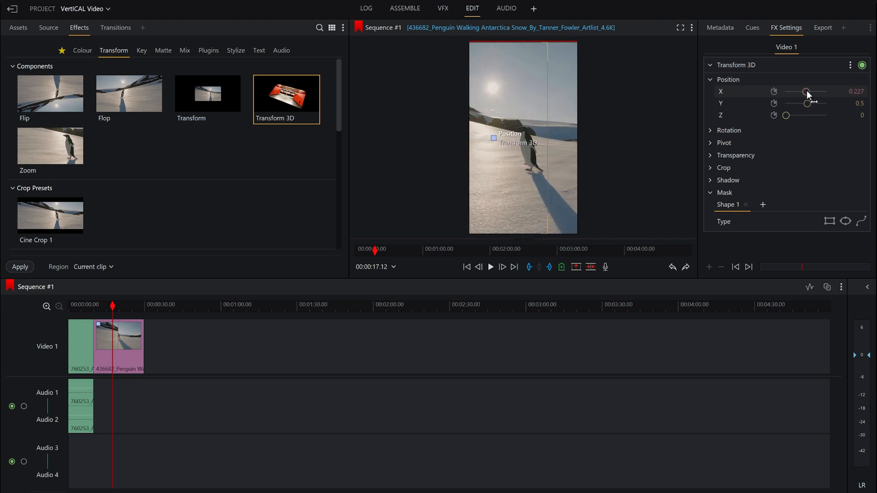
left_click(736, 155)
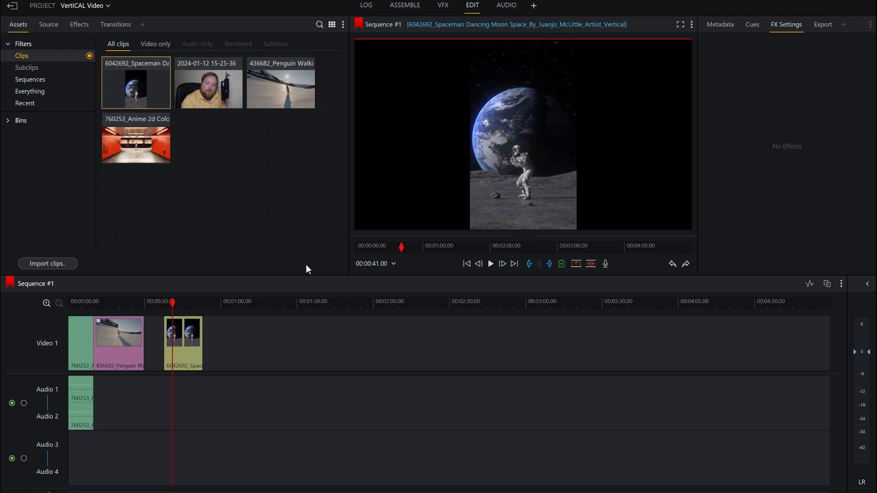
- Set 'Displaying narrow as wide' to Full zoom so the spaceman fills the viewer
left_click(84, 6)
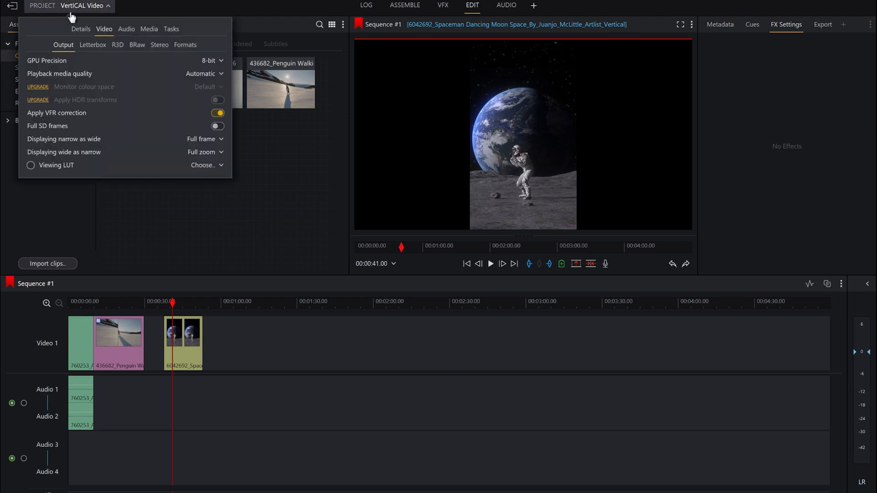
mouse_move(61, 146)
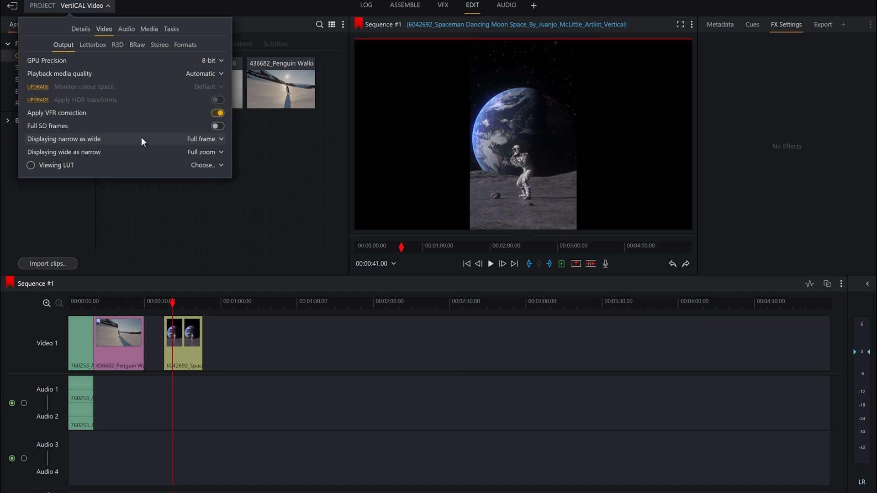
left_click(202, 139)
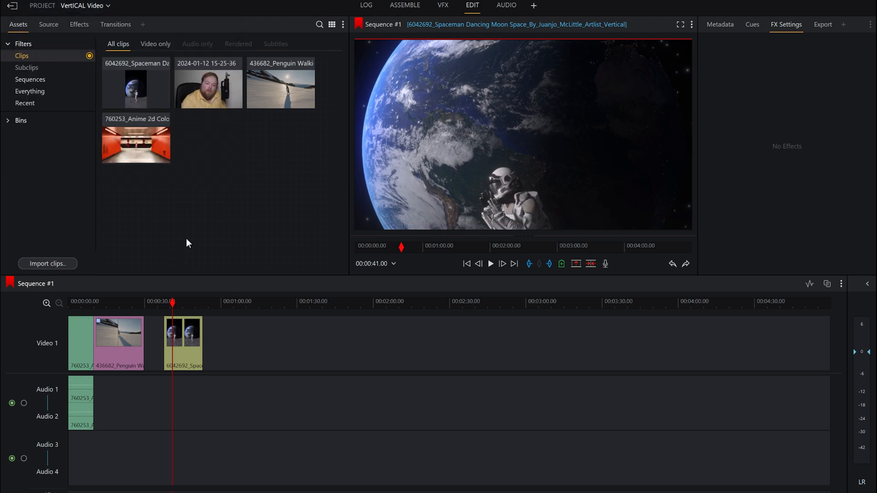
mouse_move(85, 35)
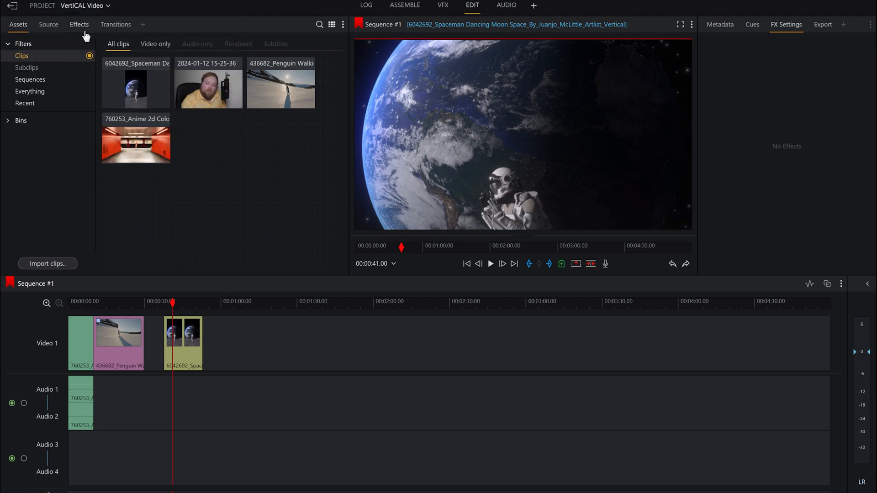
- Apply Transform 3D to the spaceman clip, adjust Position Y to frame spaceman and Earth, and play back
left_click(79, 24)
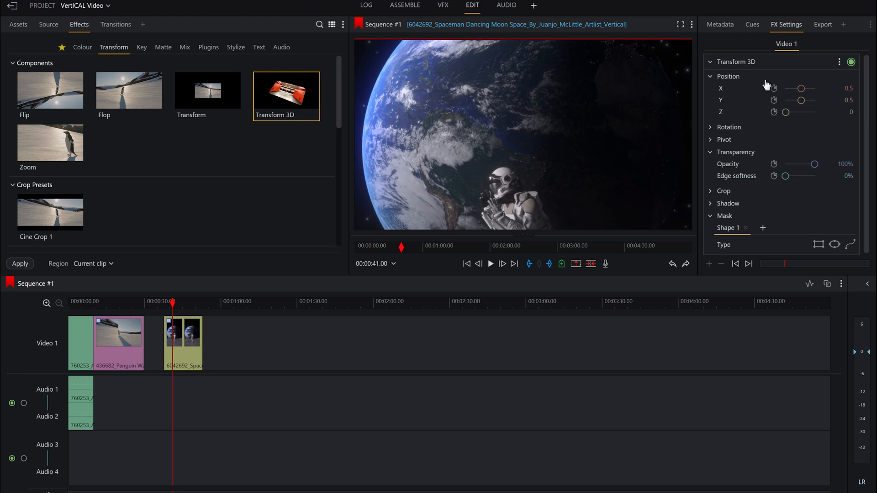
left_click_drag(800, 100, 800, 100)
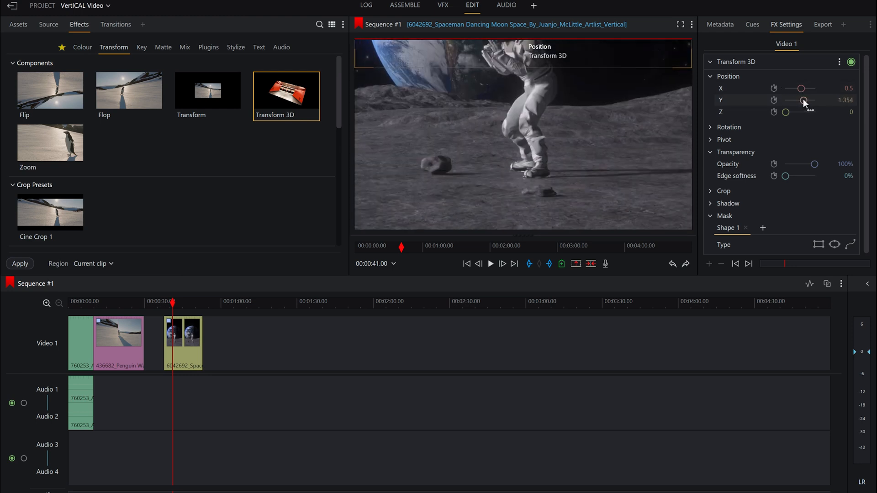
left_click_drag(804, 100, 802, 99)
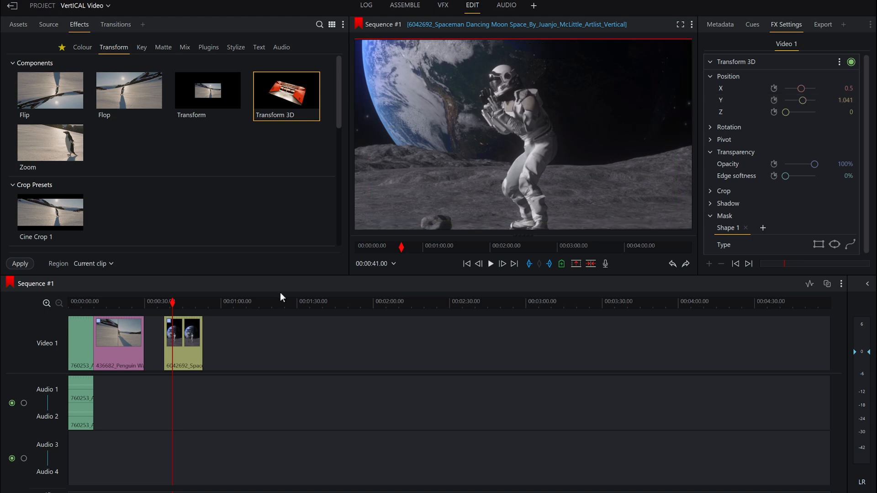
left_click(490, 263)
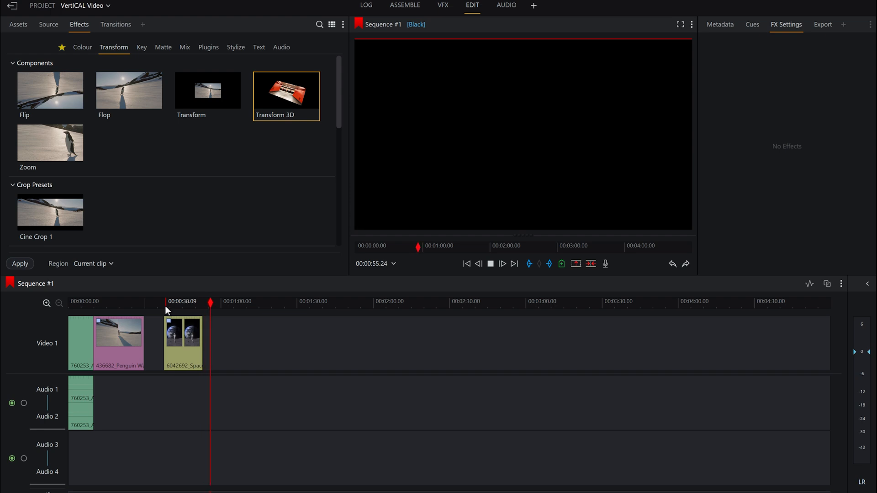
- Stop playback and review the project's Video output settings showing full zoom for both
left_click(490, 263)
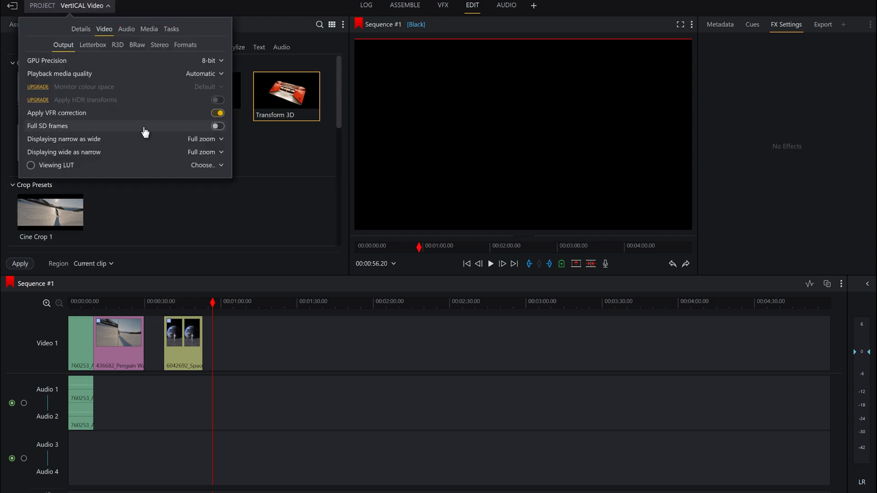
mouse_move(149, 135)
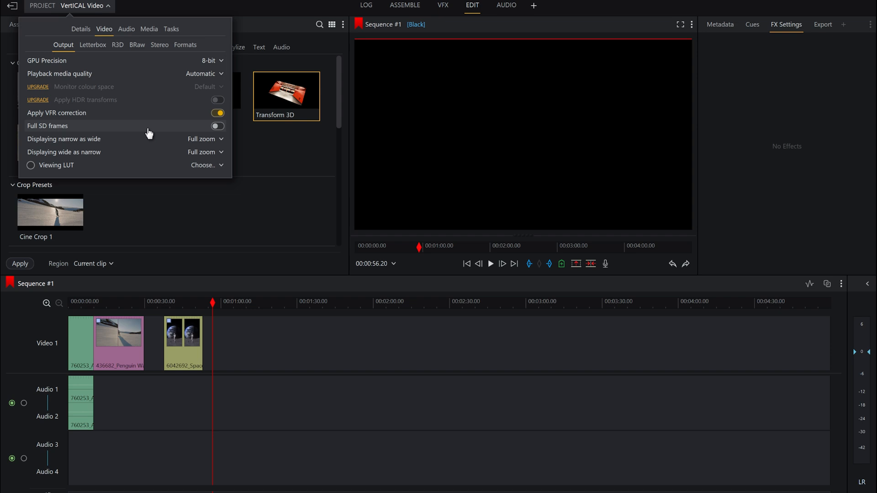